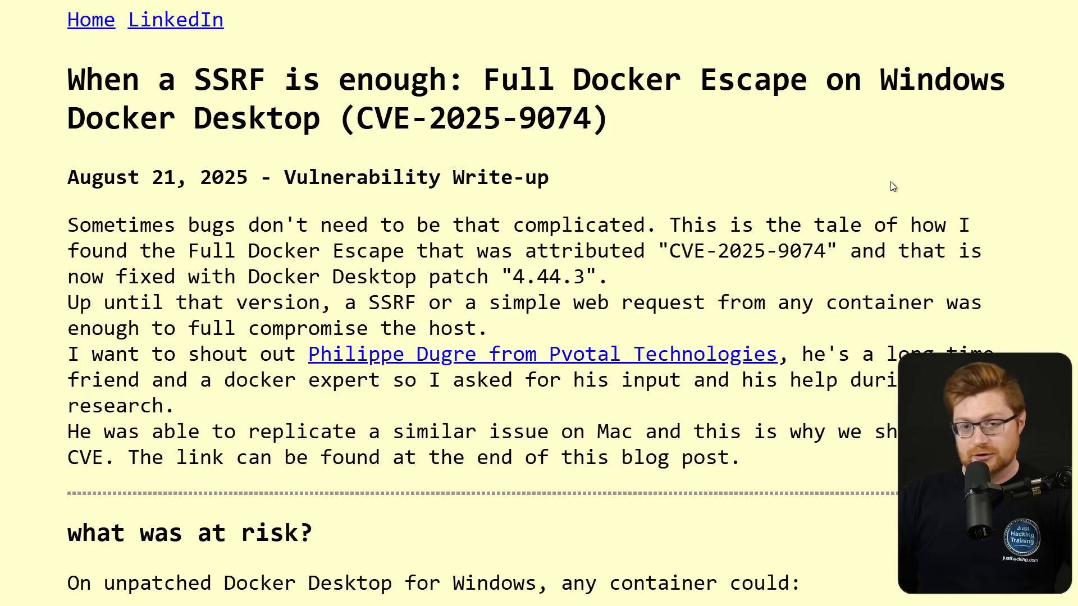
pyautogui.moveTo(886, 189)
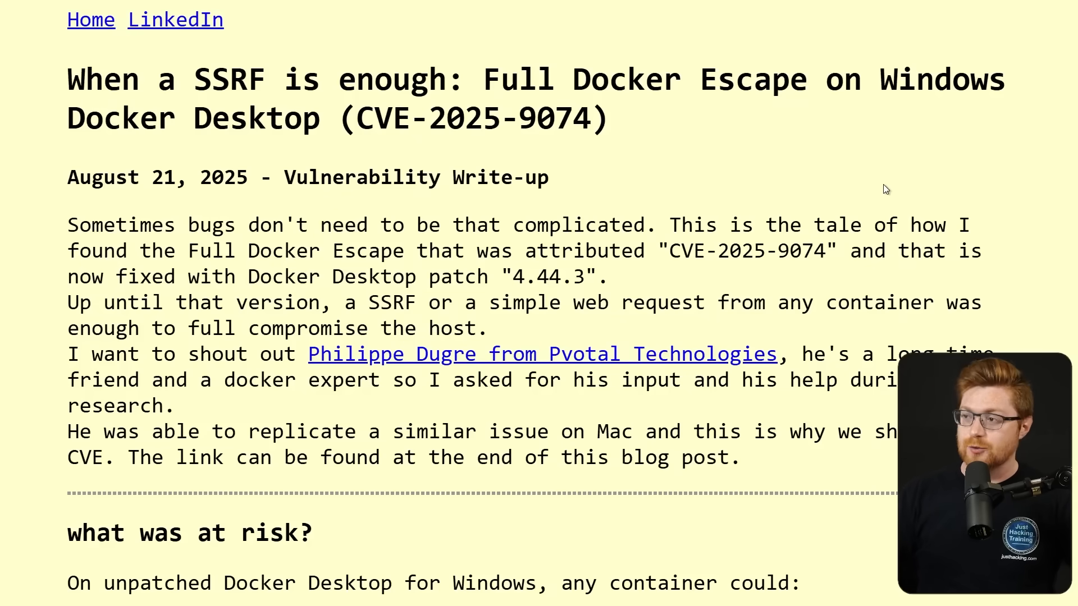
# Step: Navigate Docker Docs to the Install Docker Desktop on Windows page and scroll through the download options
pyautogui.click(175, 19)
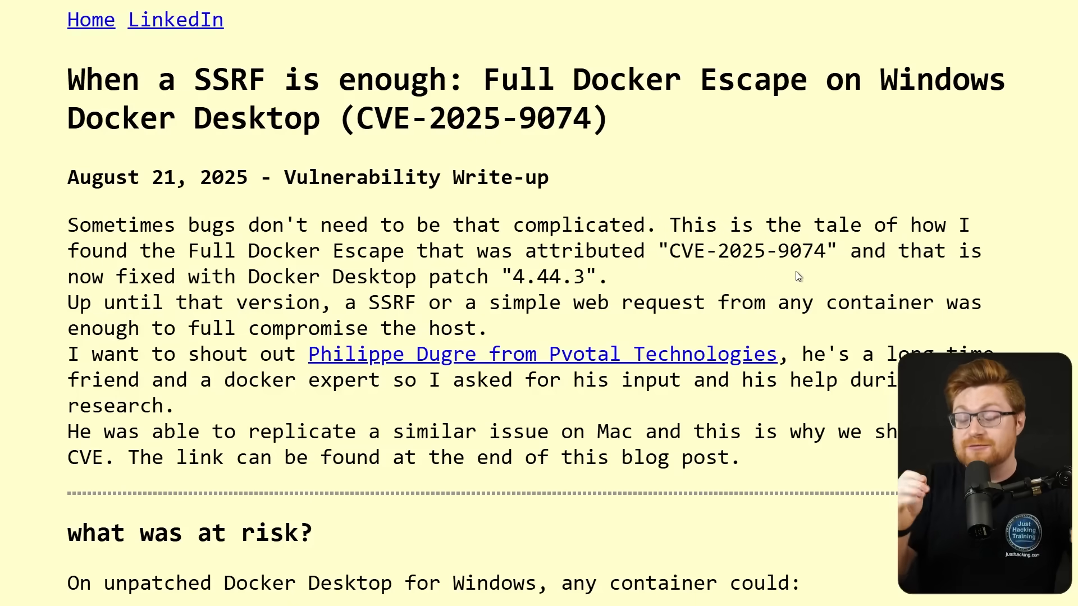
pyautogui.scroll(-3)
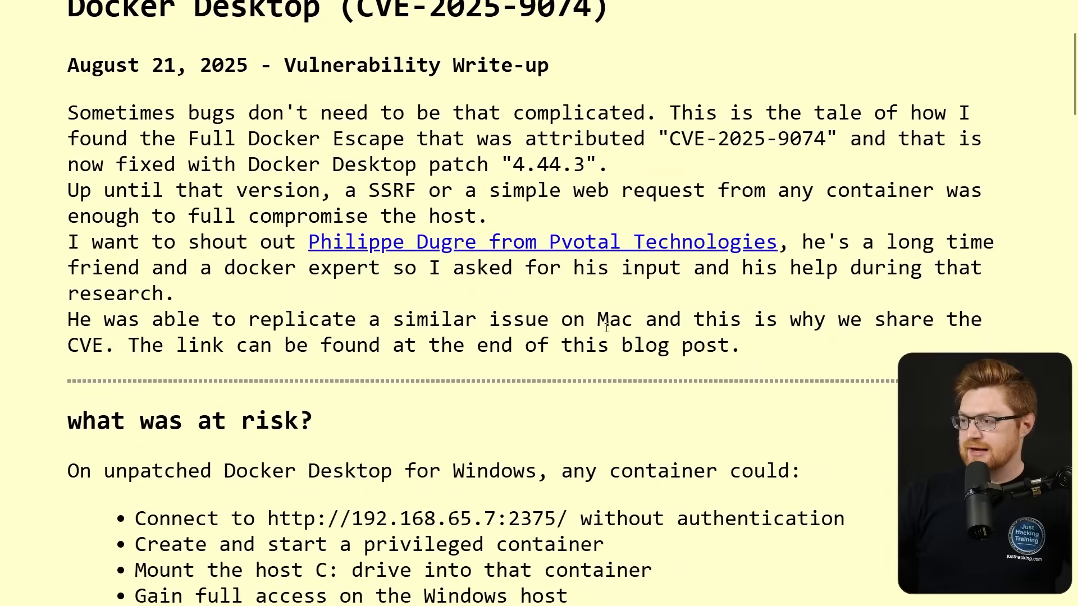
pyautogui.scroll(-3)
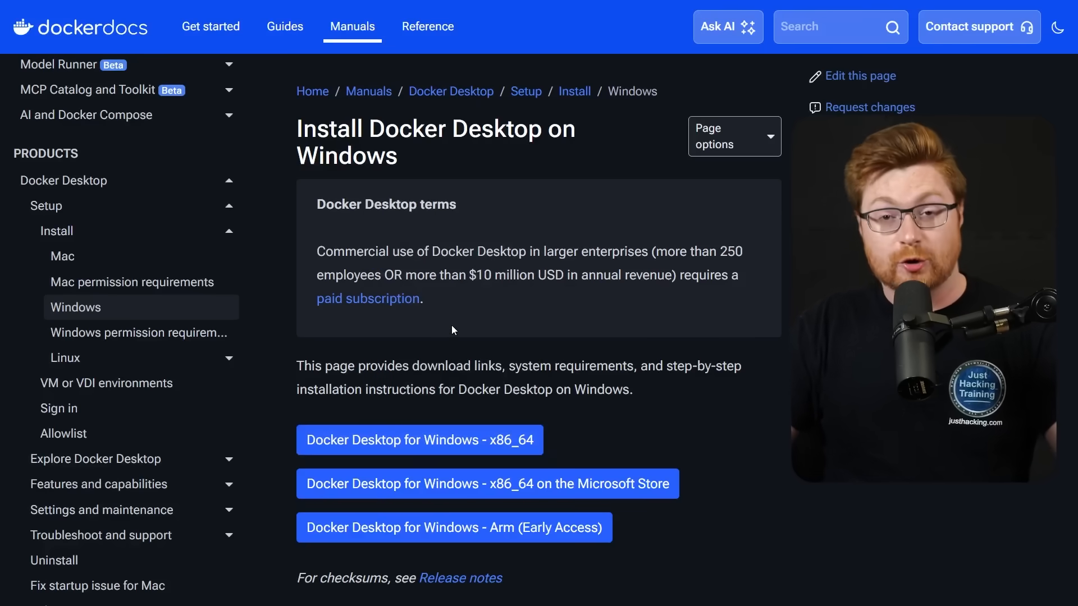
pyautogui.scroll(-3)
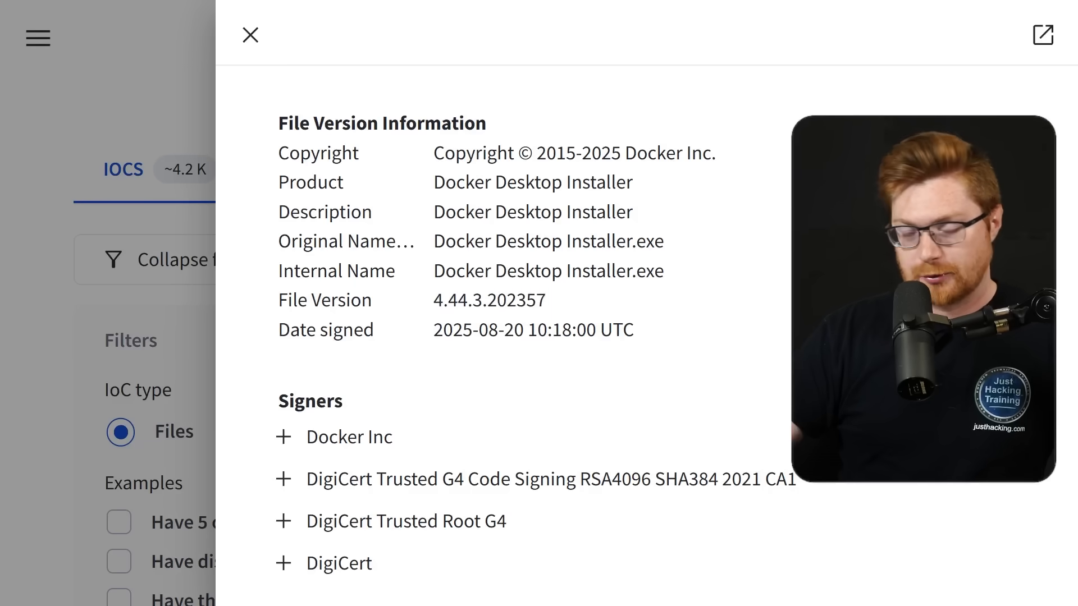
# Step: Switch to the VirusTotal tab showing Docker Desktop Installer 4.44.3 file details
pyautogui.click(250, 35)
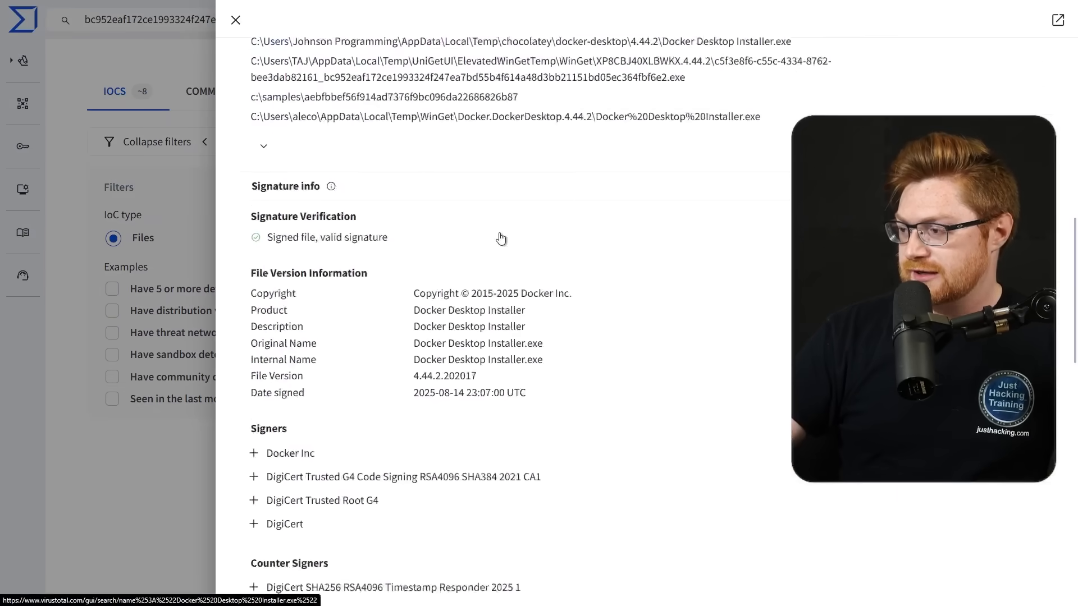
# Step: Switch to the VirusTotal tab for the Docker Desktop Installer 4.44.2 sample with a valid signature
pyautogui.click(236, 20)
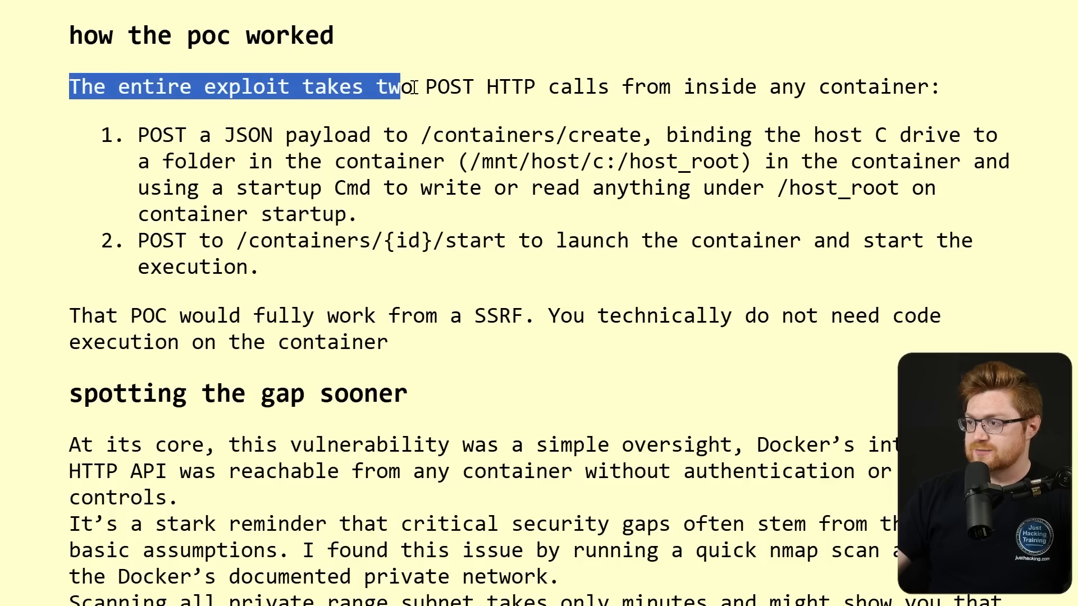
# Step: Scroll the write-up to the 'how the poc worked' section on the two POST HTTP calls
pyautogui.scroll(-3)
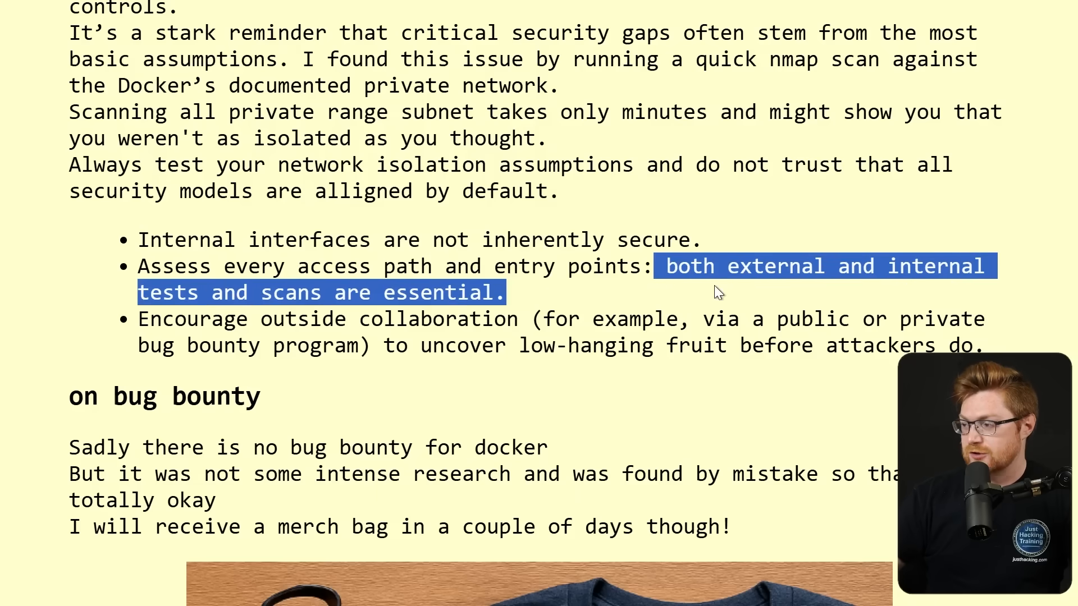
# Step: Scroll the write-up past the security takeaways to the 'on bug bounty' section
pyautogui.scroll(-3)
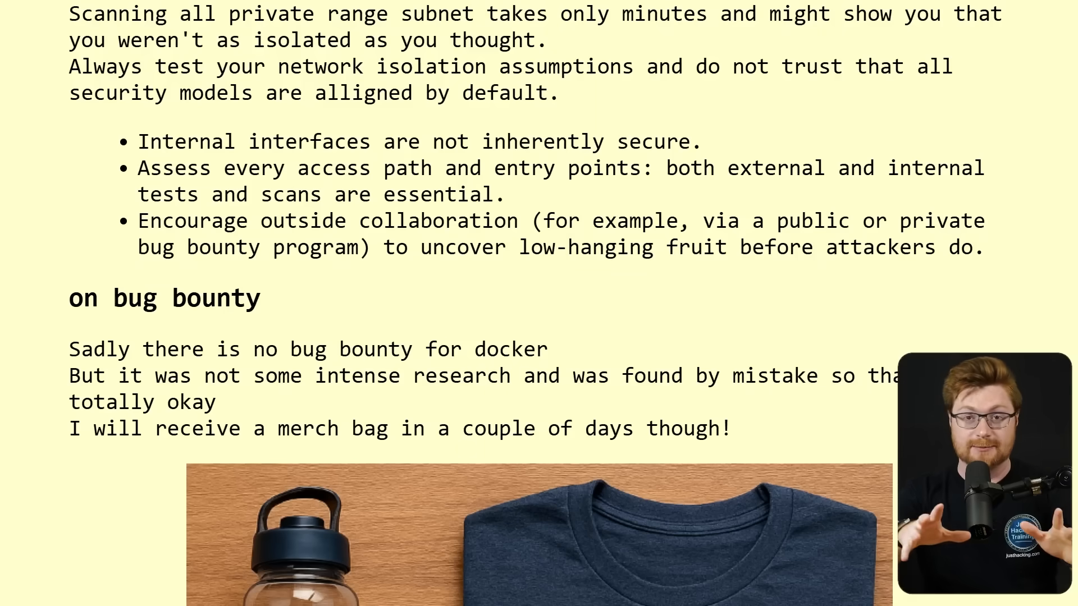
pyautogui.scroll(-3)
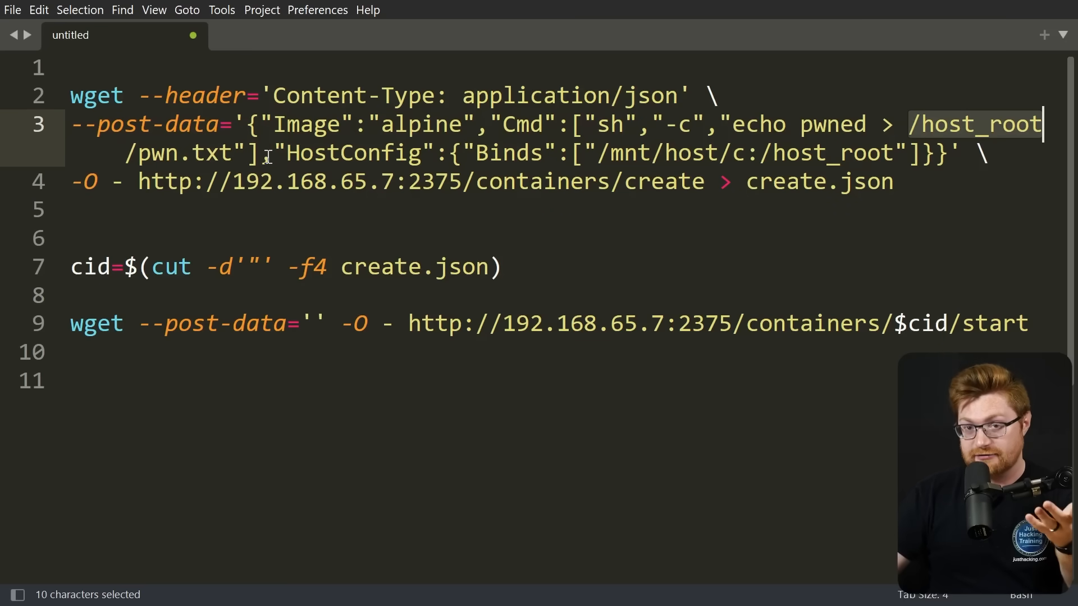
# Step: Place the cursor in the Sublime Text file holding the wget create, cut and start script
pyautogui.click(184, 466)
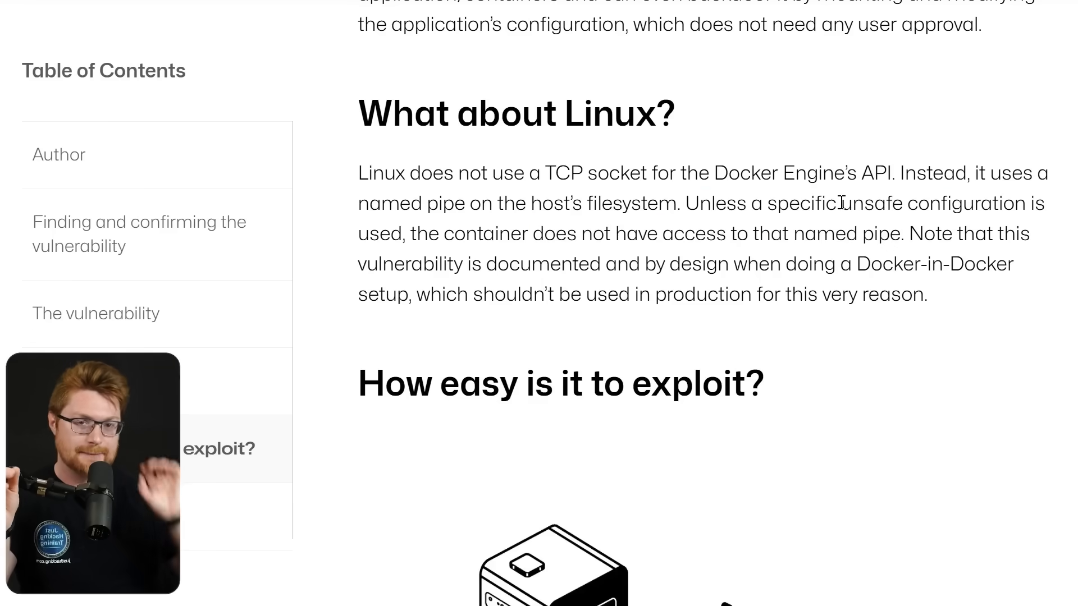
# Step: Scroll the second write-up past the exploitation requirements, including SSRF, toward 'Am I affected?'
pyautogui.scroll(-3)
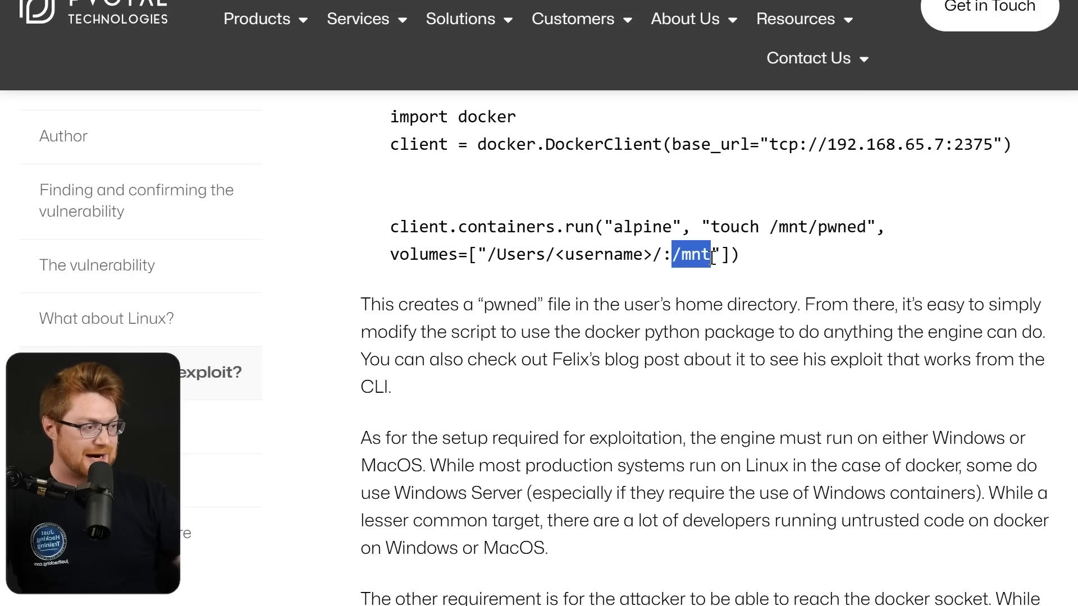
pyautogui.scroll(-3)
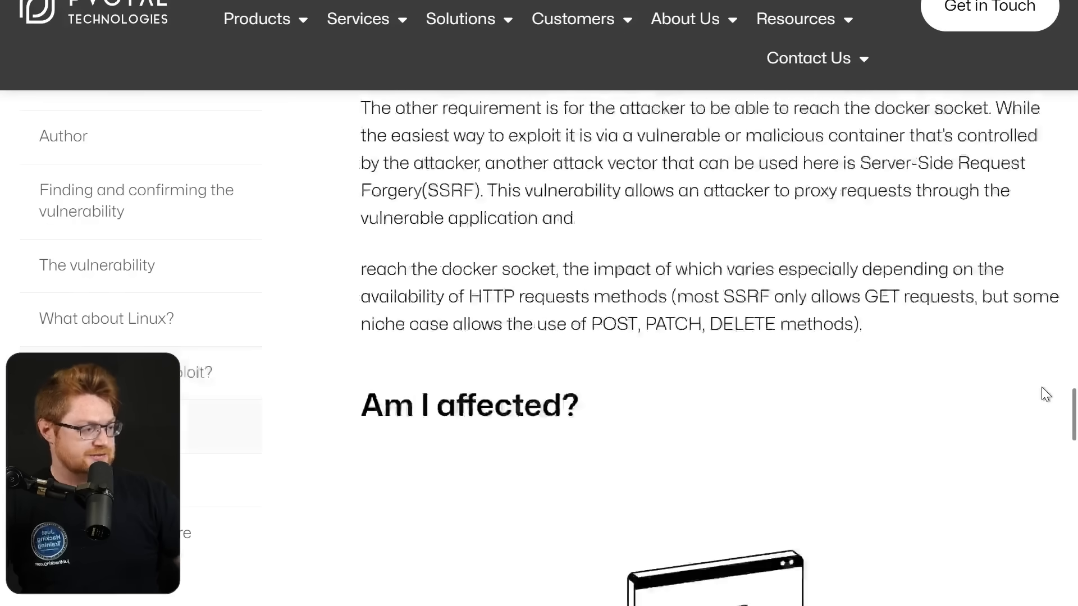